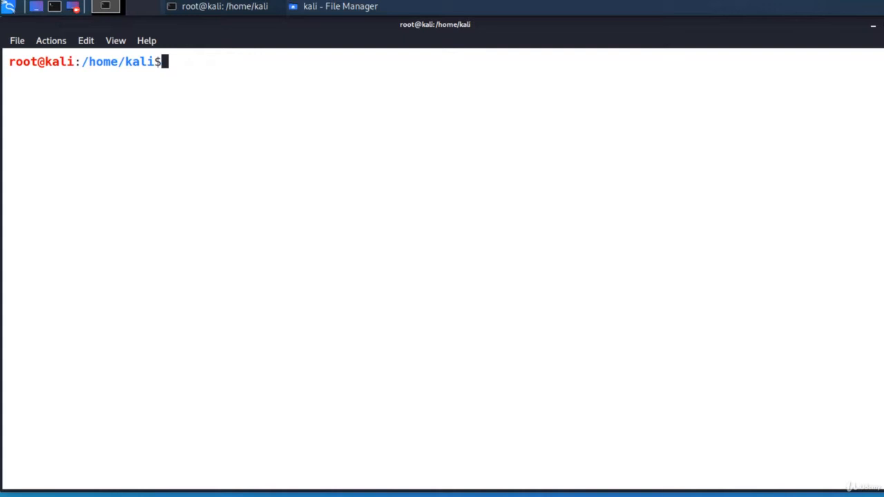
mouse_move(285, 300)
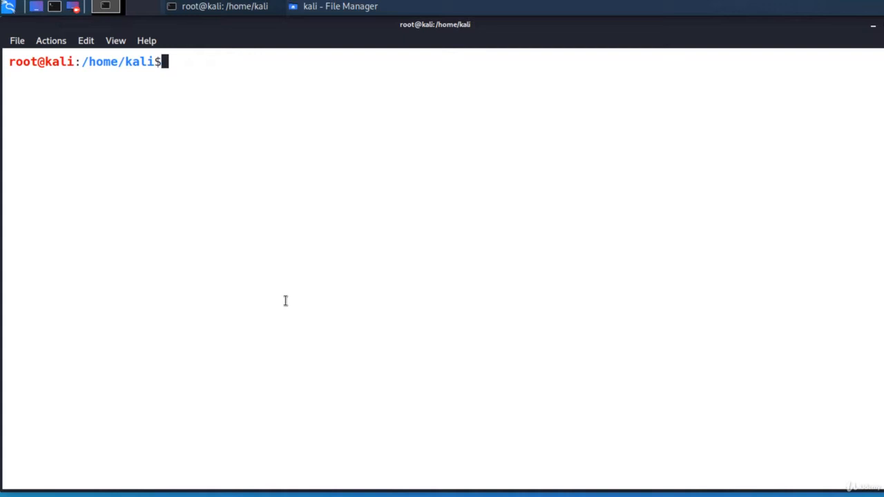
- Install steghide with apt and print its usage help by running steghide alone
type("apt install steghide")
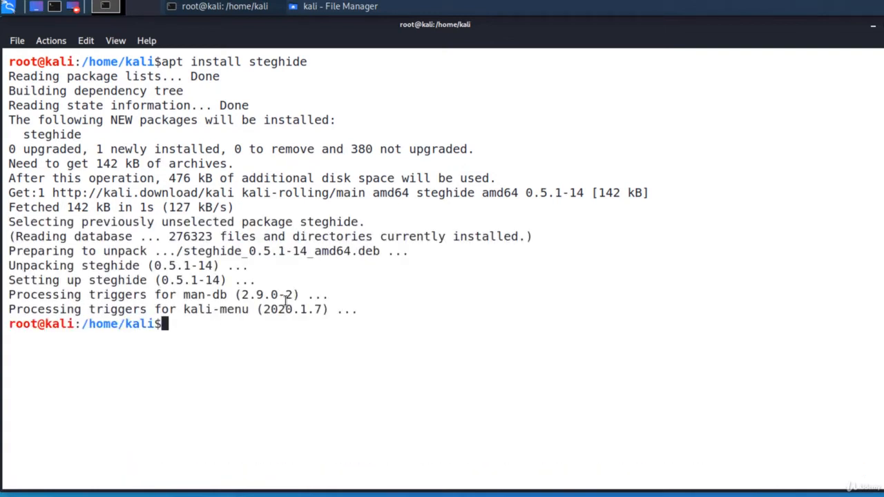
type("c")
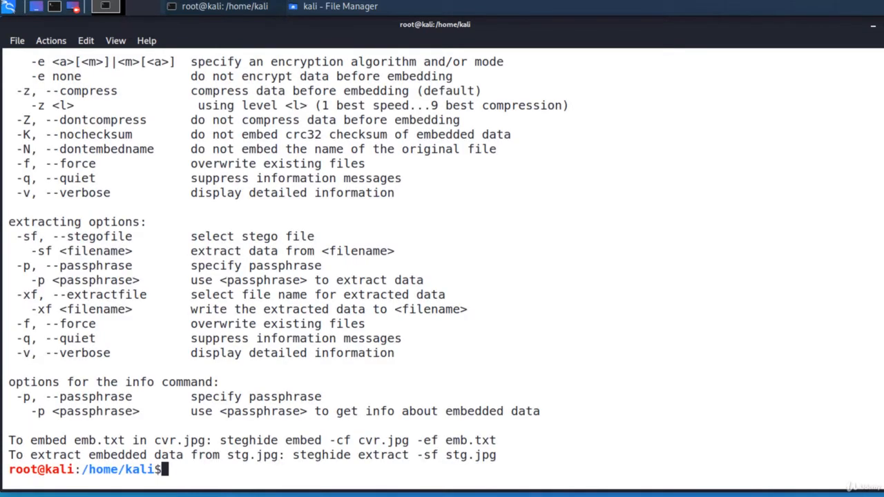
type("steghide")
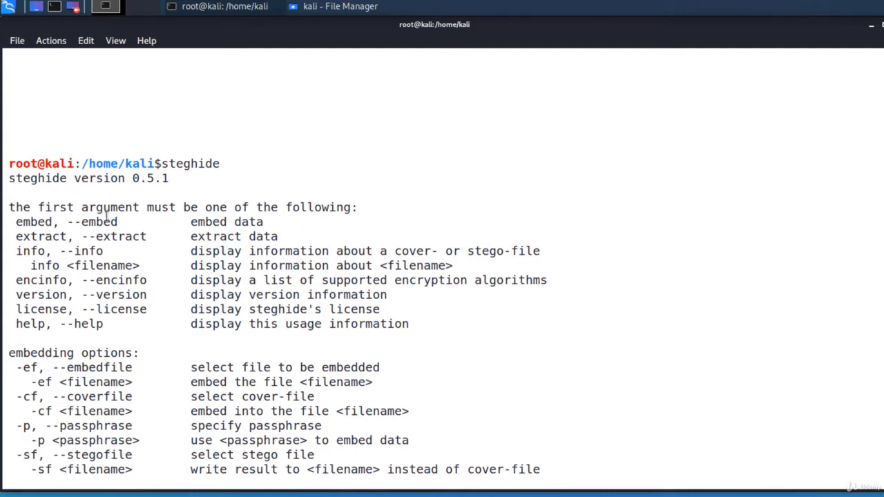
left_click_drag(66, 206, 155, 314)
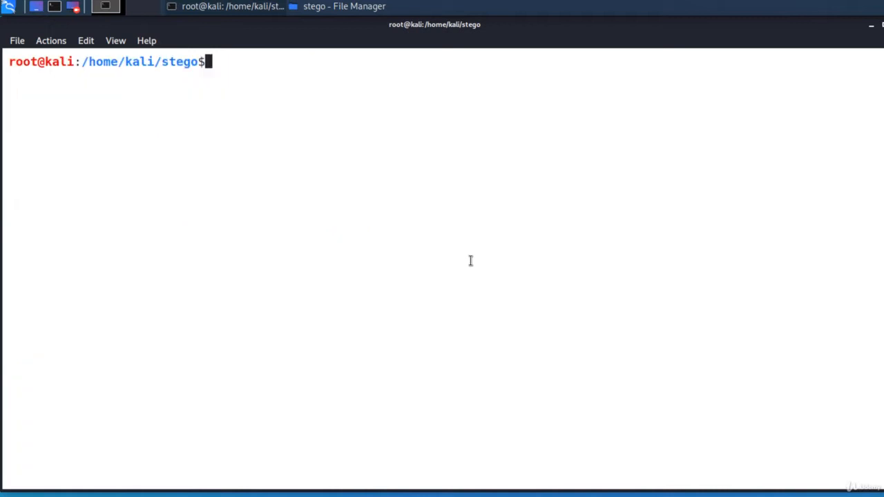
- List the stego folder with ls and highlight julius_caesar.txt and img.jpg
type("ls")
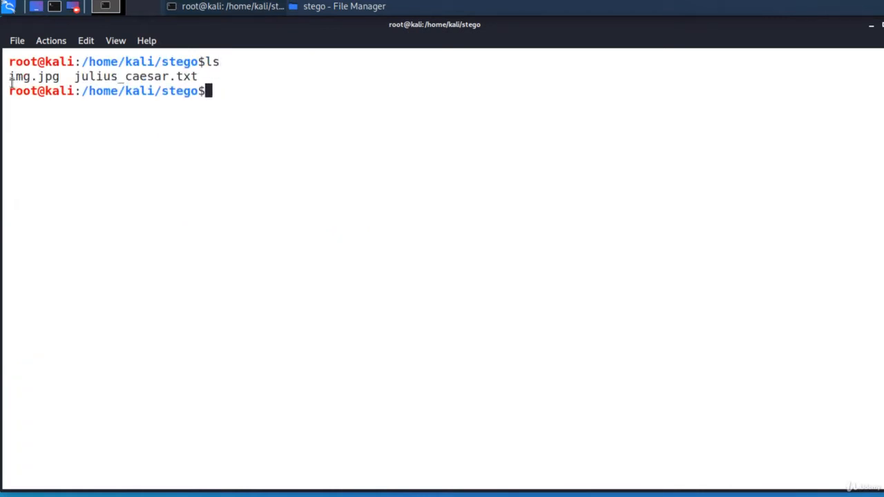
double_click(34, 76)
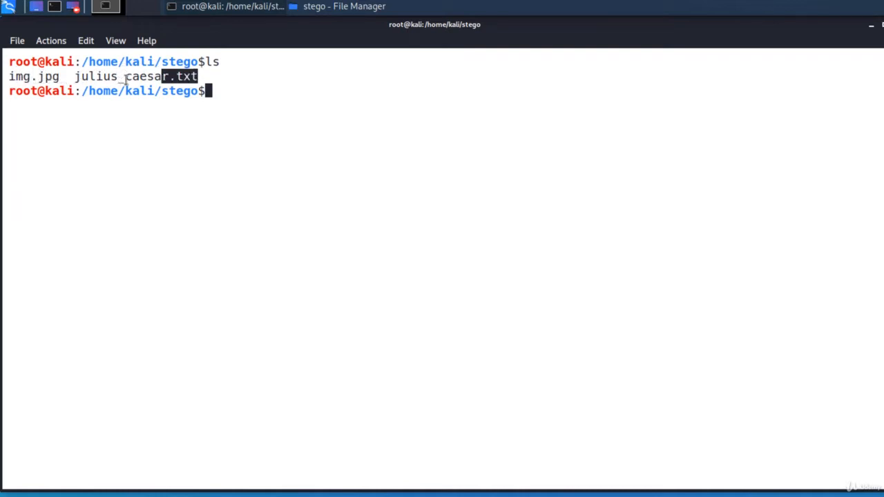
double_click(138, 76)
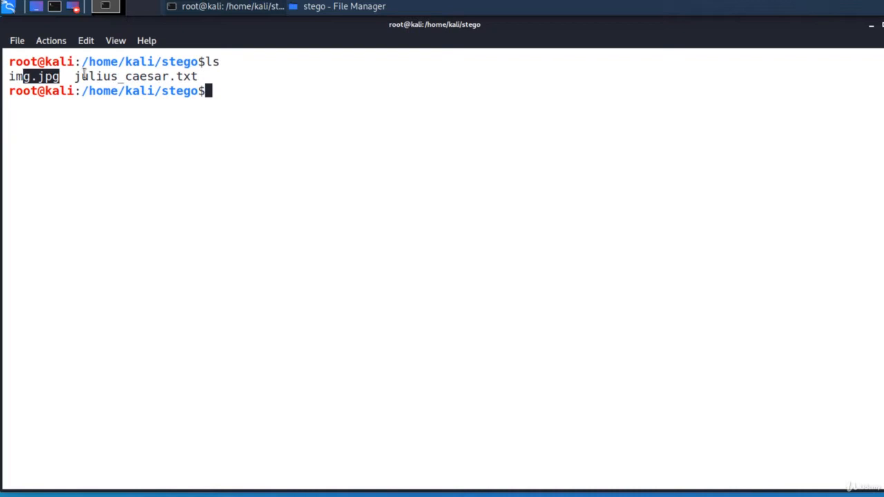
mouse_move(275, 150)
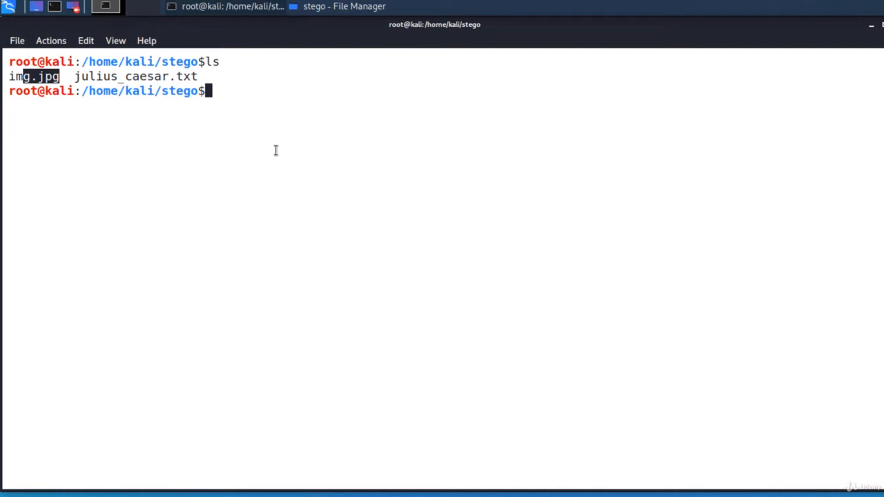
- Open the steghide man page and scroll down to its embed and extract commands
type("man steghide")
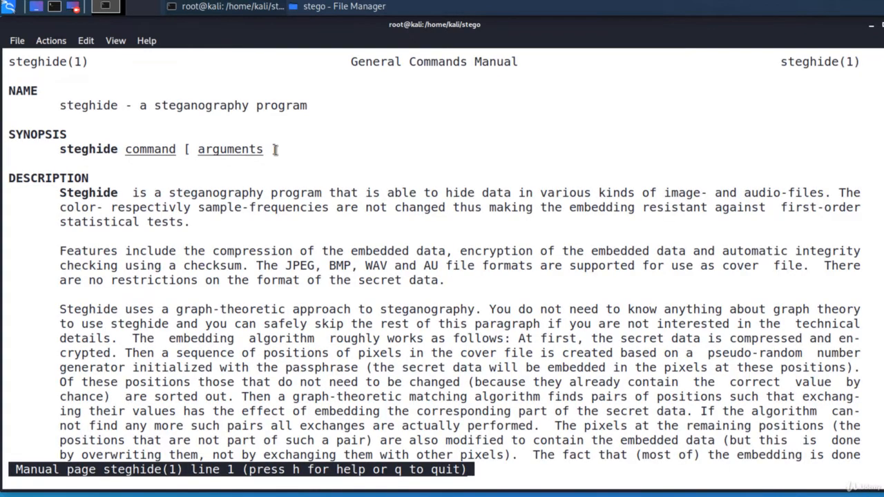
scroll("down", 3)
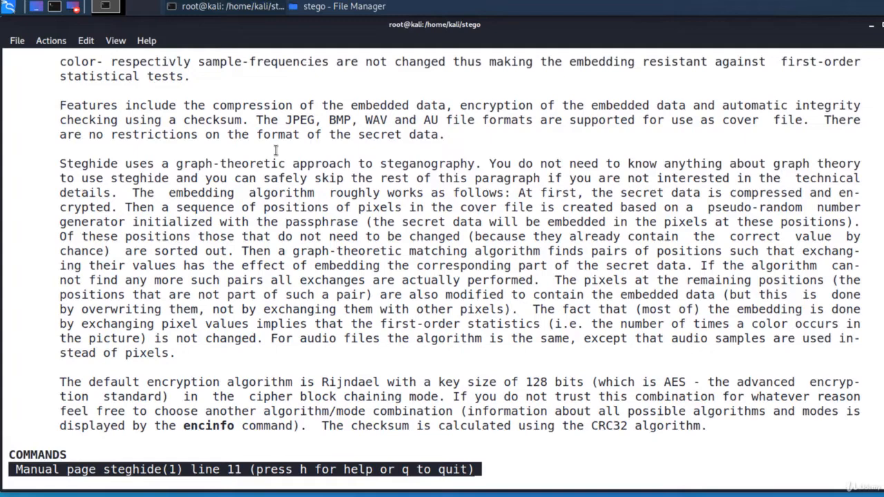
scroll("down", 3)
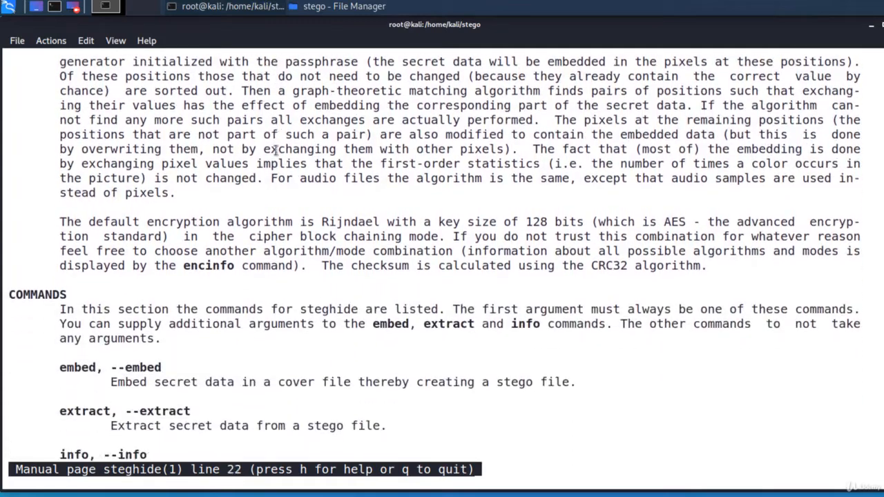
scroll("down", 3)
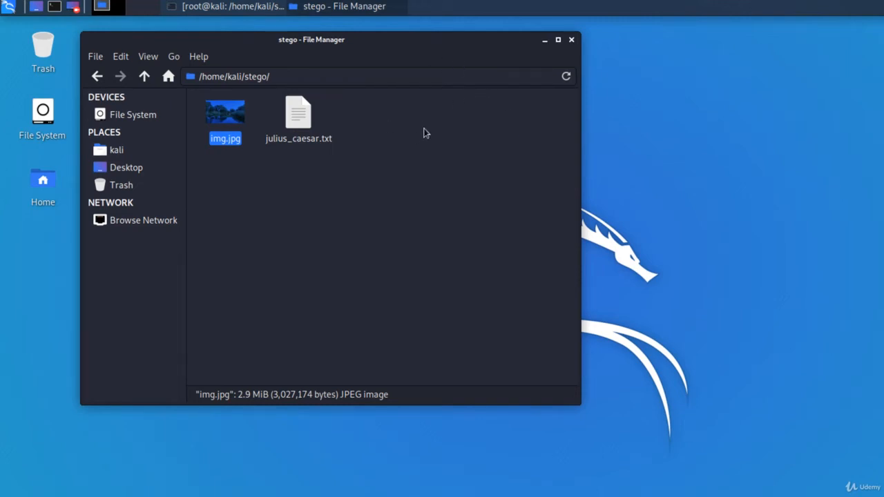
mouse_move(226, 117)
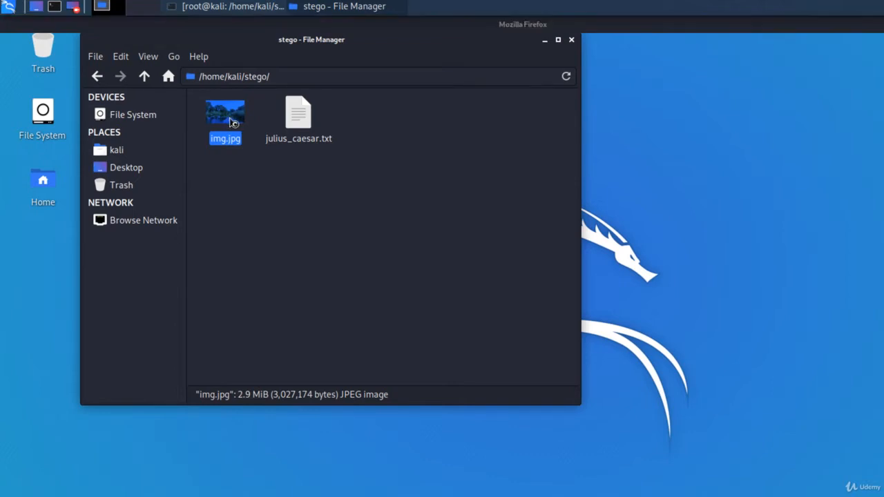
- Preview the img.jpg landscape photo, then open julius_caesar.txt in Mousepad and scroll it
double_click(225, 112)
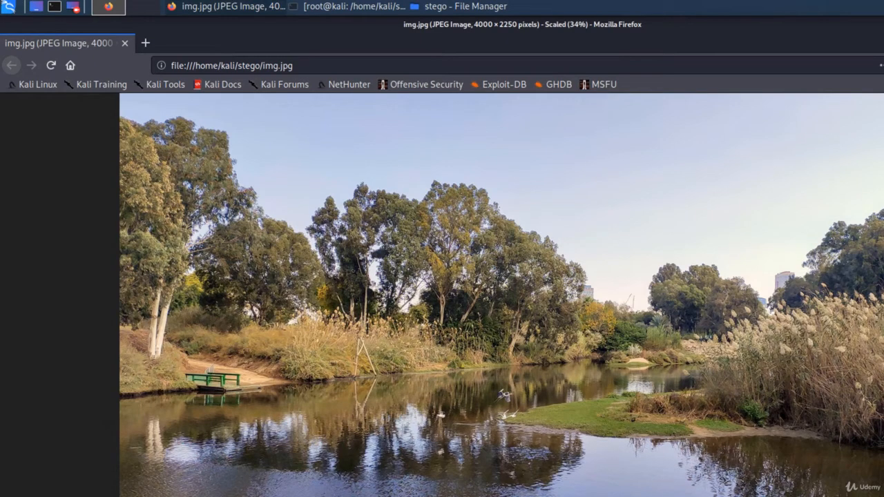
left_click(458, 7)
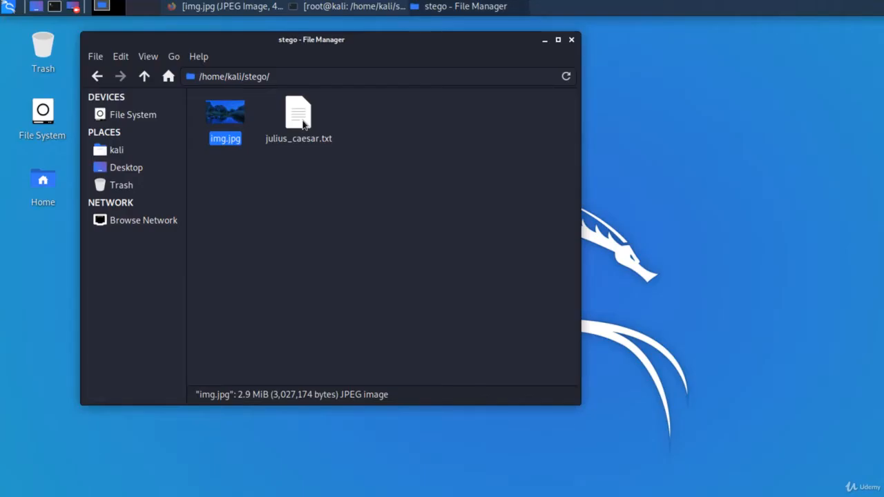
double_click(299, 114)
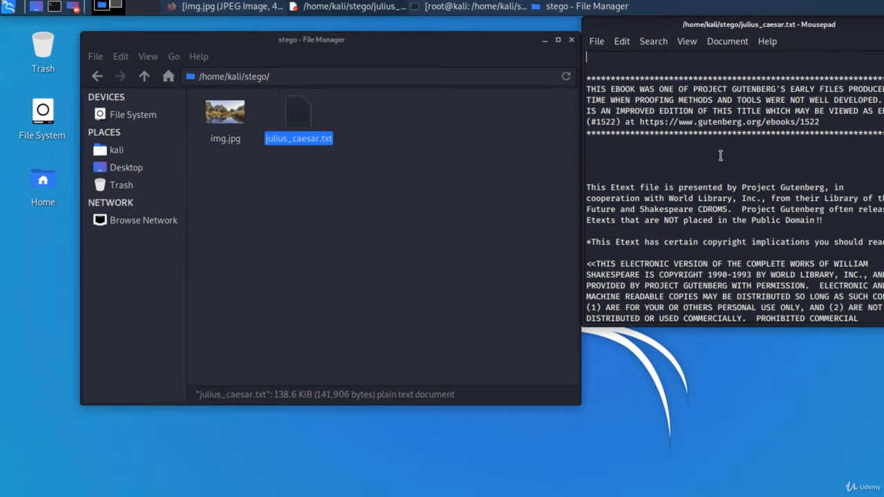
scroll("down", 3)
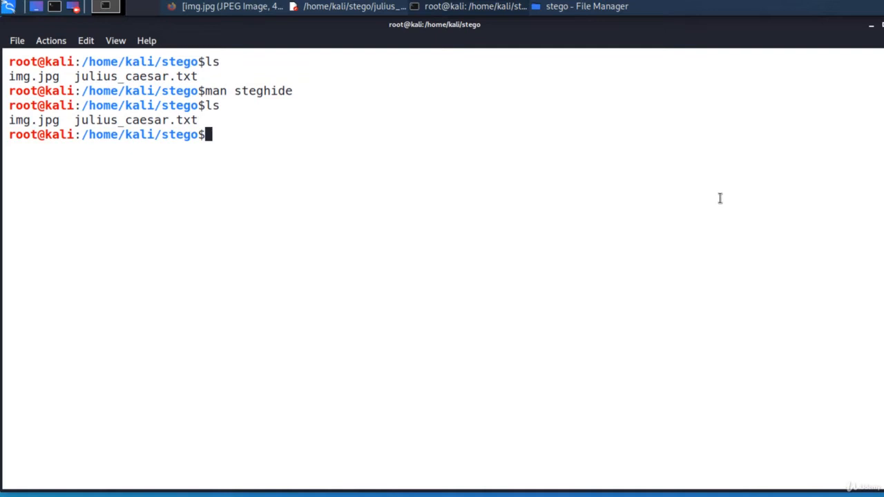
- Copy img.jpg to img_original.jpg and confirm identical hashes with sha256sum img*
type("pwd")
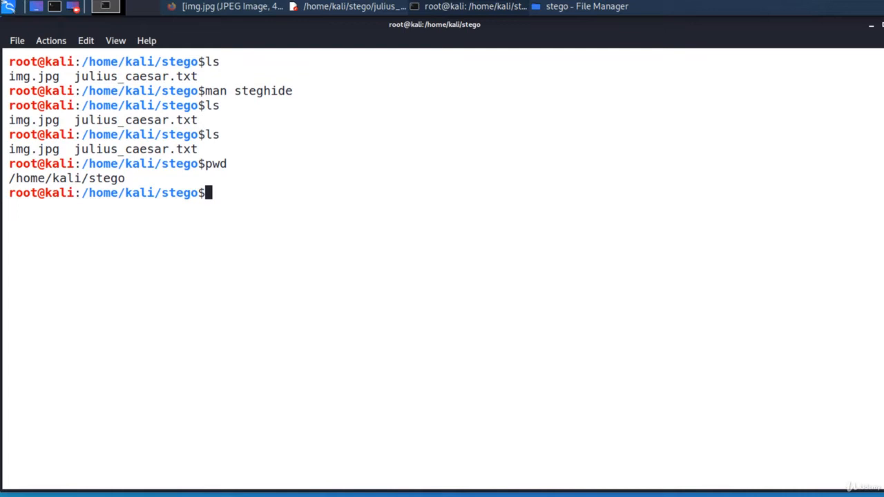
type("cp")
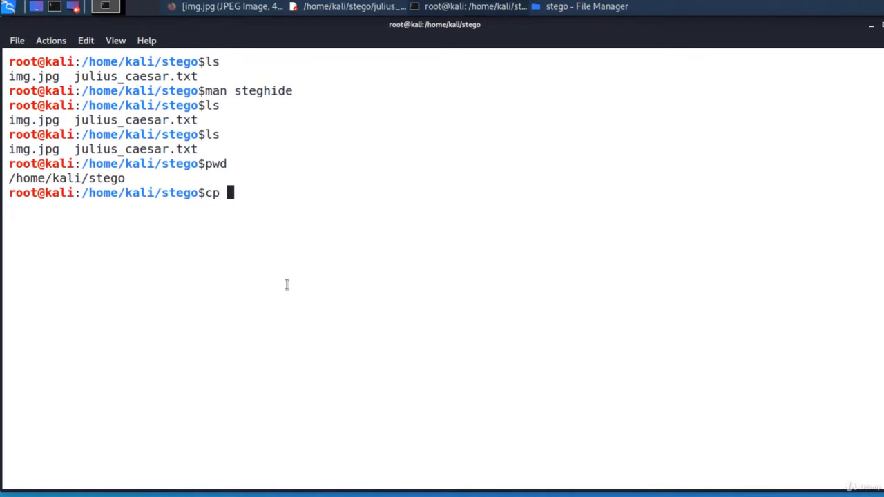
type("img.jpg img.jpg")
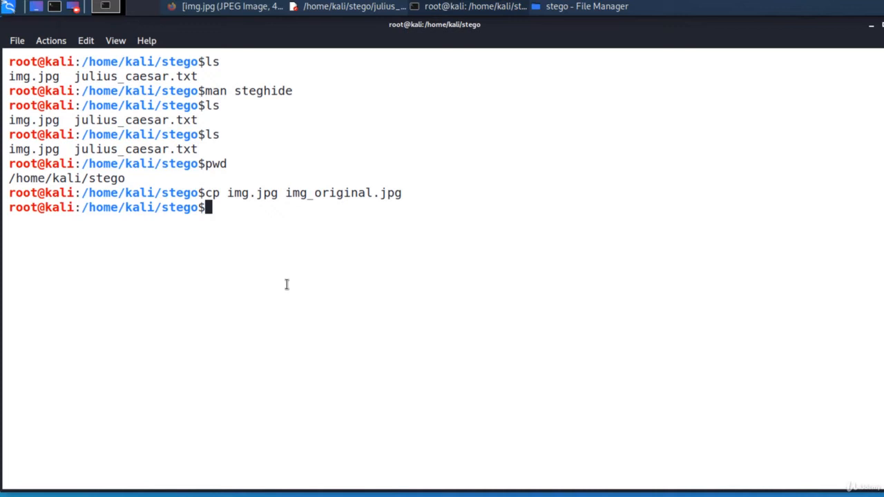
type("sha25")
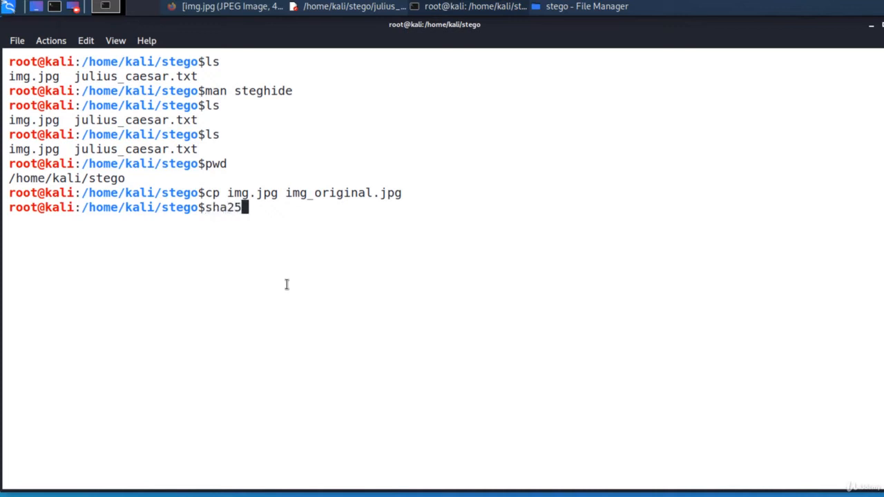
type("6sum img*")
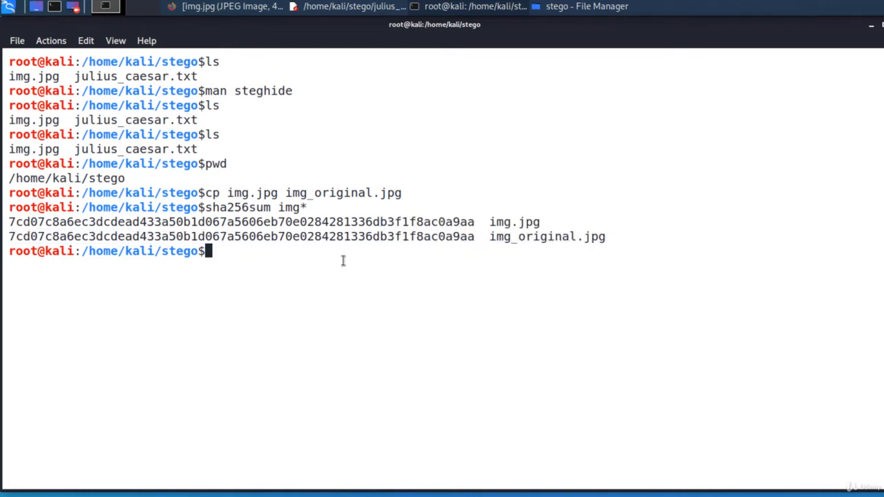
- Run steghide info on img.jpg, noting its 139.3 KB capacity
type("s")
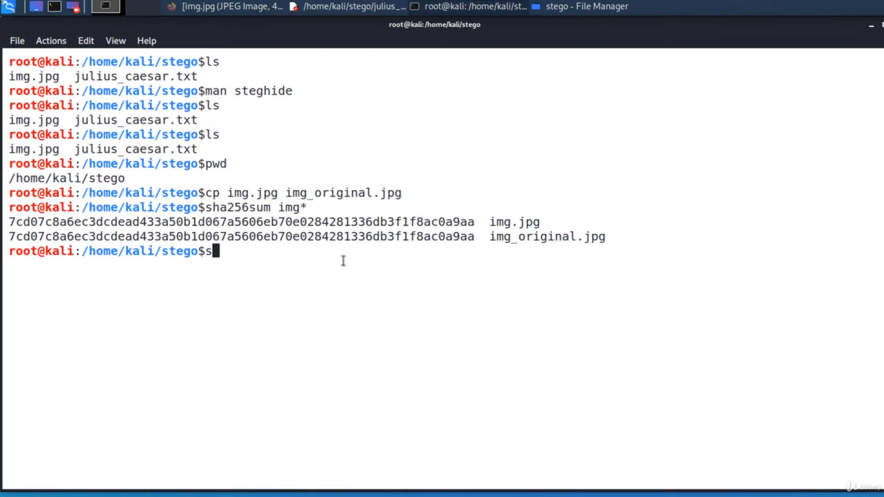
type("teghide")
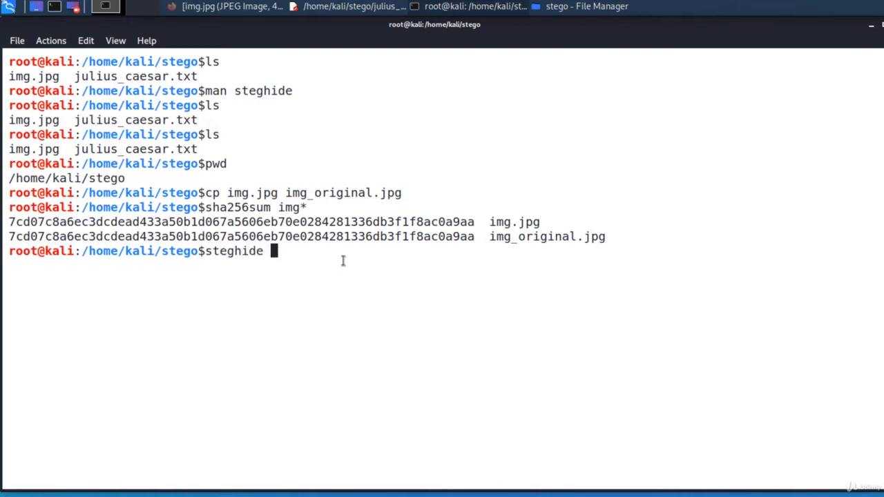
type("info img.jpg")
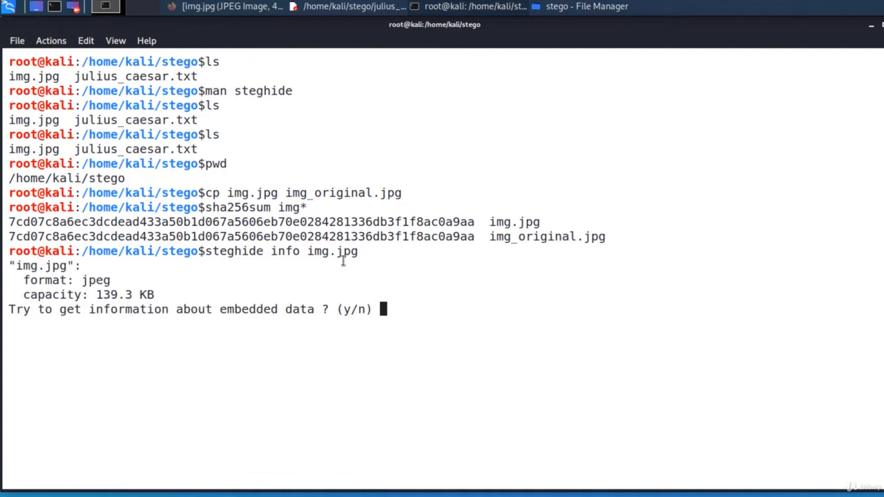
left_click_drag(23, 295, 159, 294)
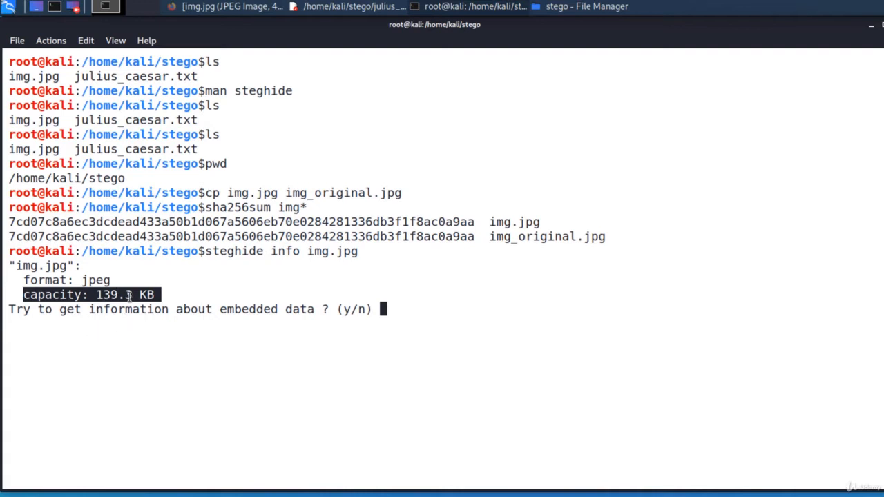
type("n")
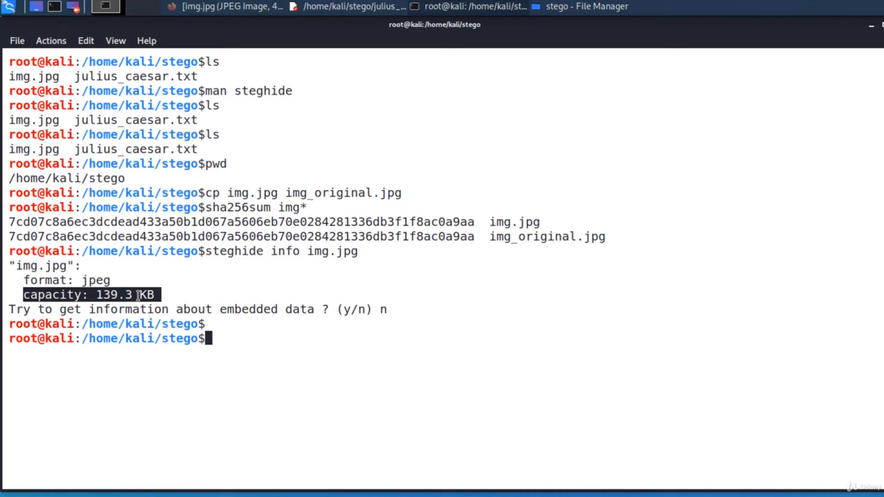
- Embed julius_caesar.txt into img.jpg with steghide embed -cf img.jpg -ef julius_caesar.txt
type("st")
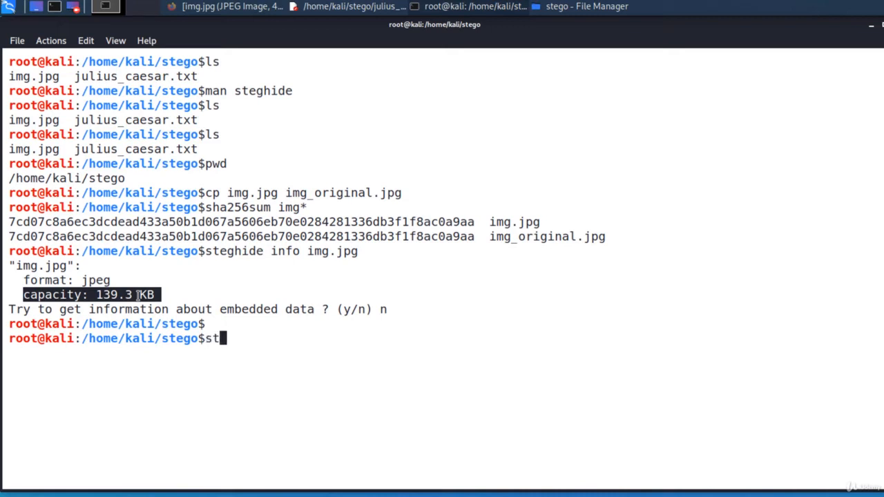
type("eghide")
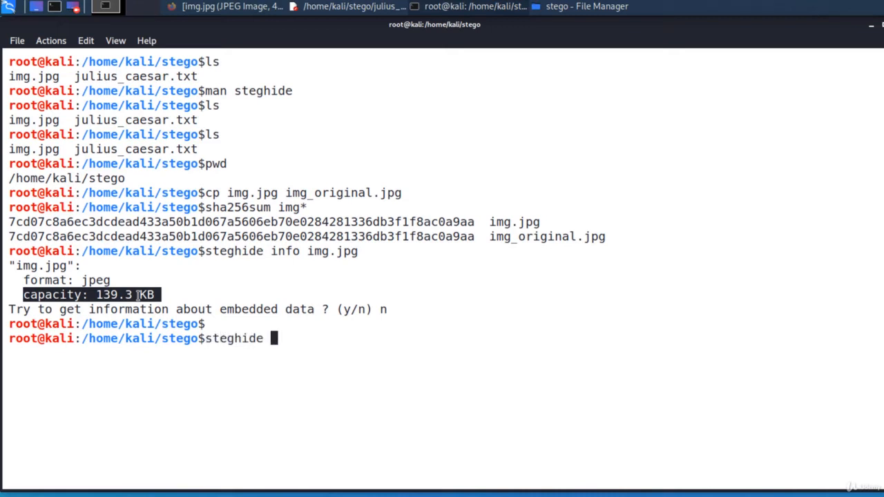
type("embed -c")
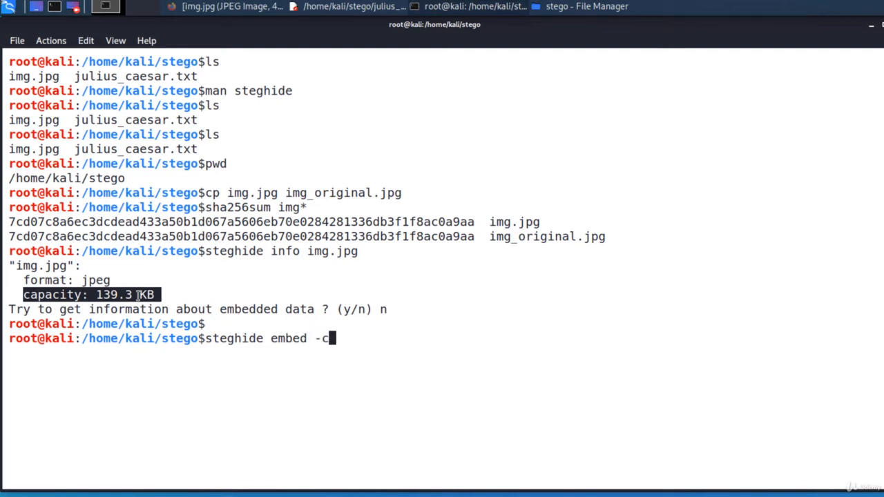
type("f")
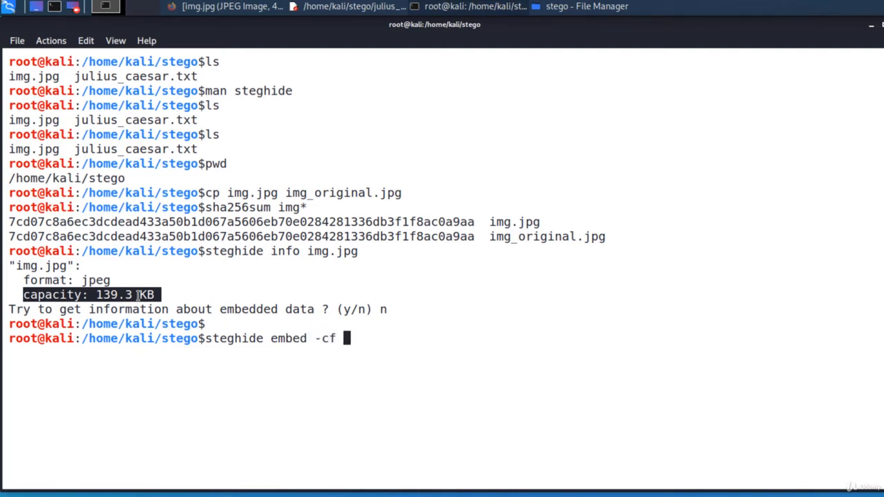
type("img.jpg")
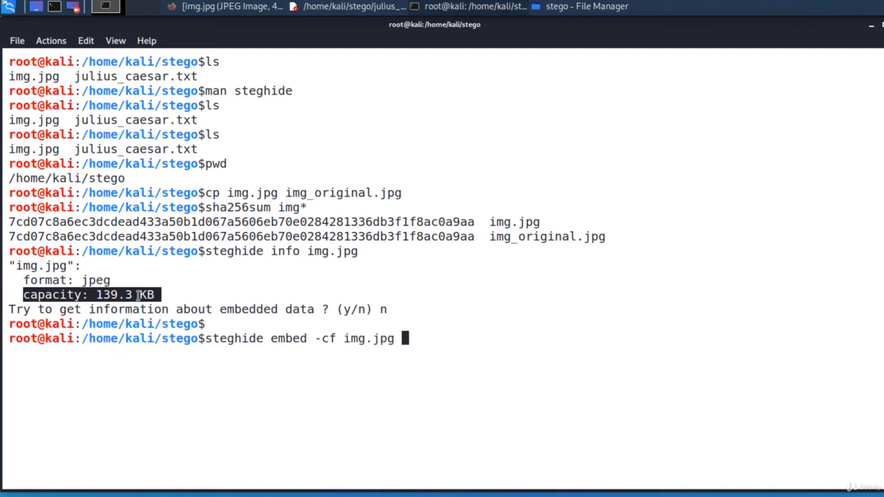
type("-ef")
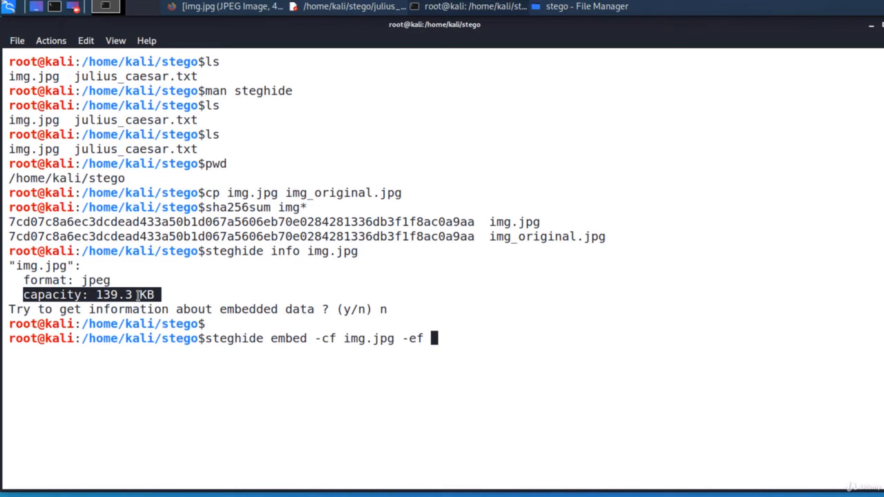
type("j")
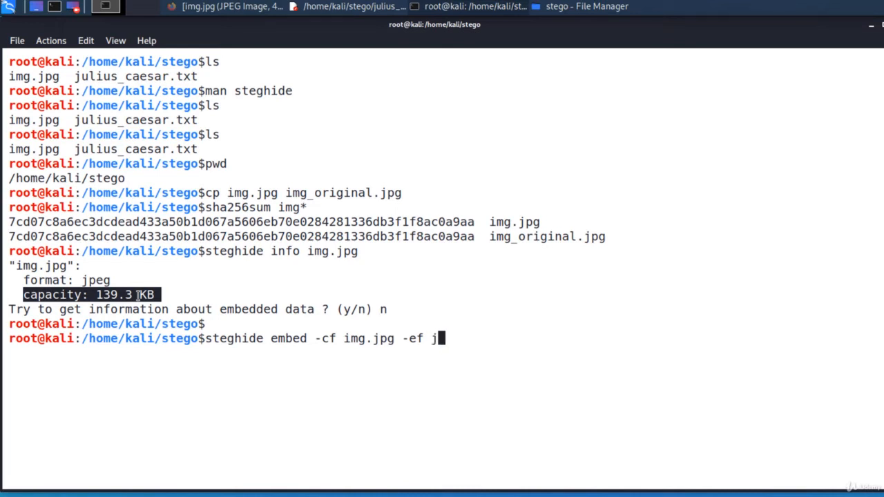
type("ulius_caesar.txt")
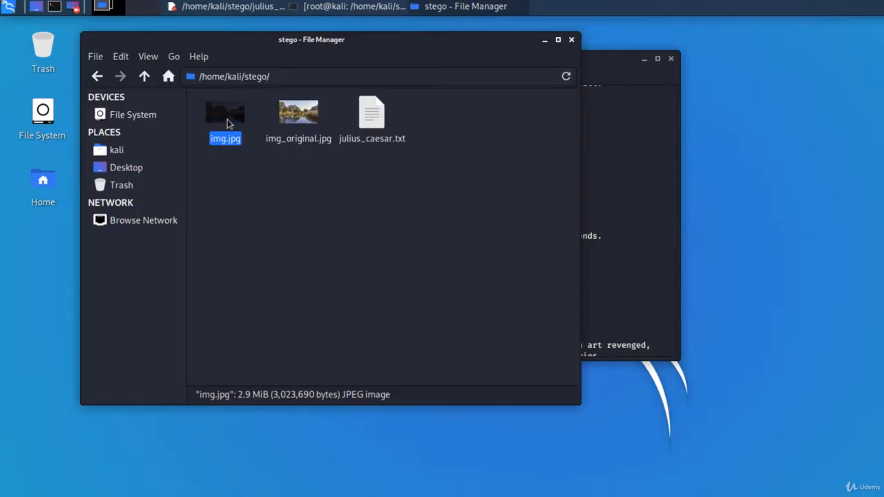
- Open img.jpg in Image Viewer and flip repeatedly between it and img_original.jpg
double_click(224, 112)
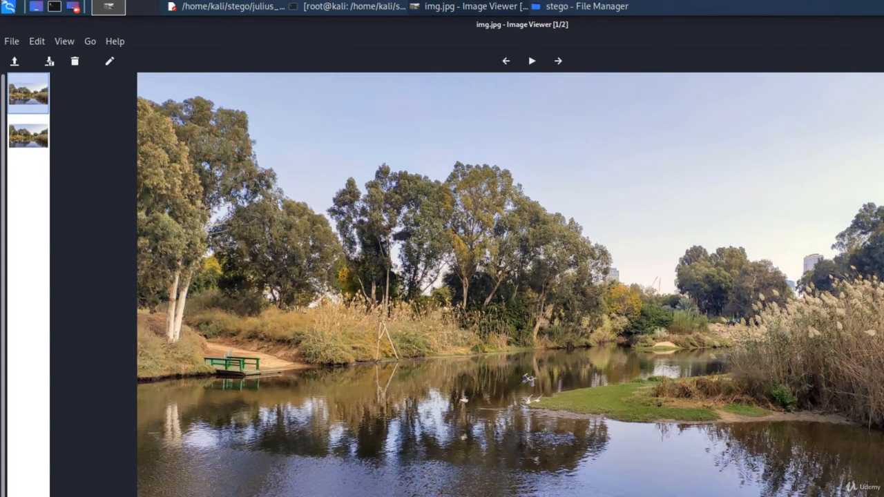
mouse_move(454, 46)
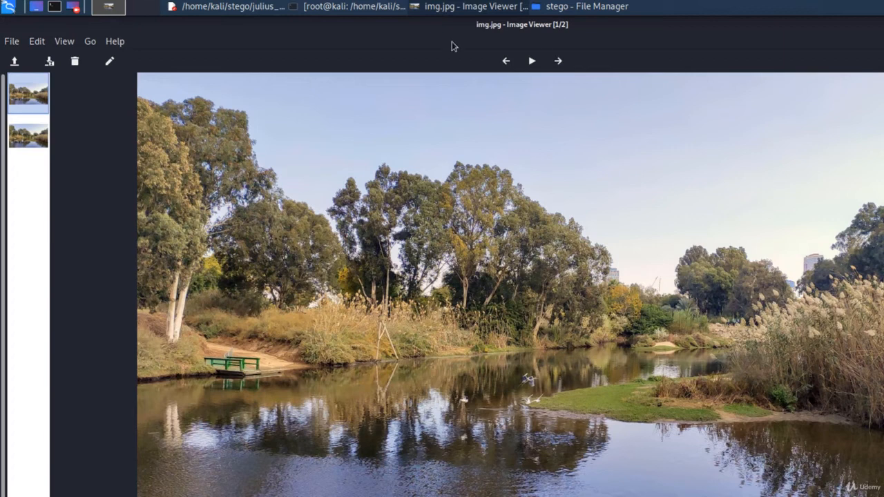
left_click(557, 61)
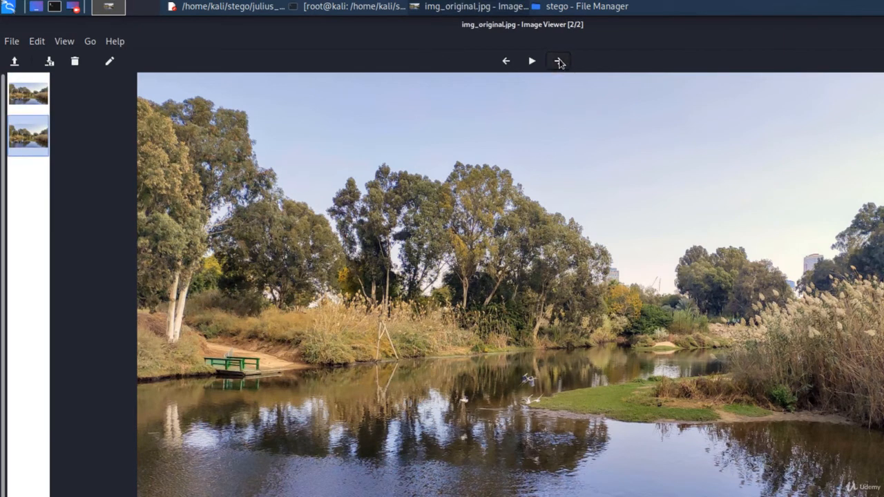
mouse_move(558, 62)
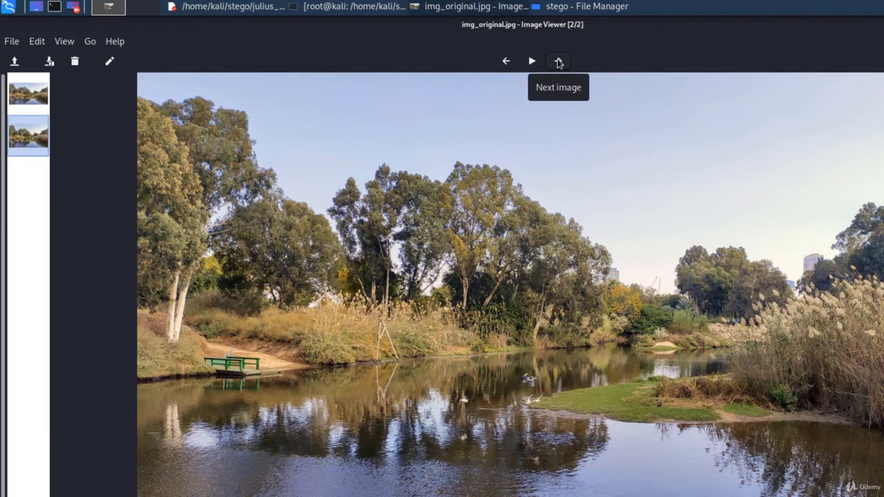
left_click(558, 60)
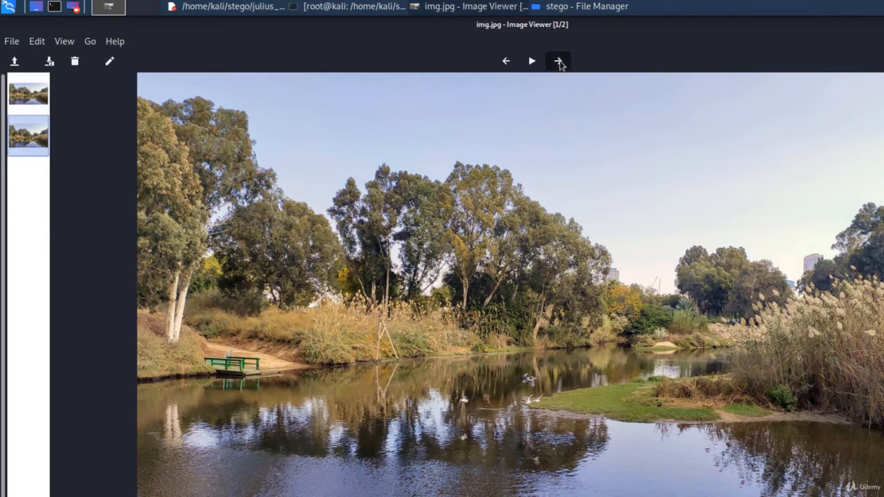
left_click(558, 61)
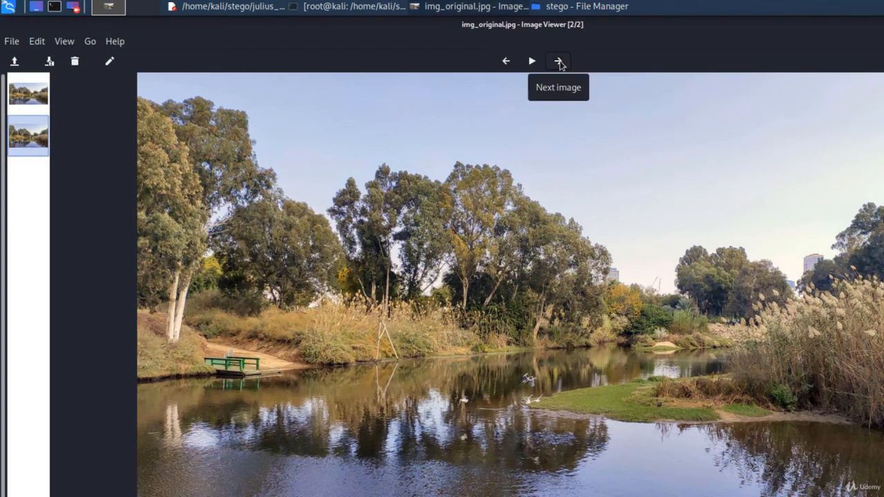
left_click(558, 61)
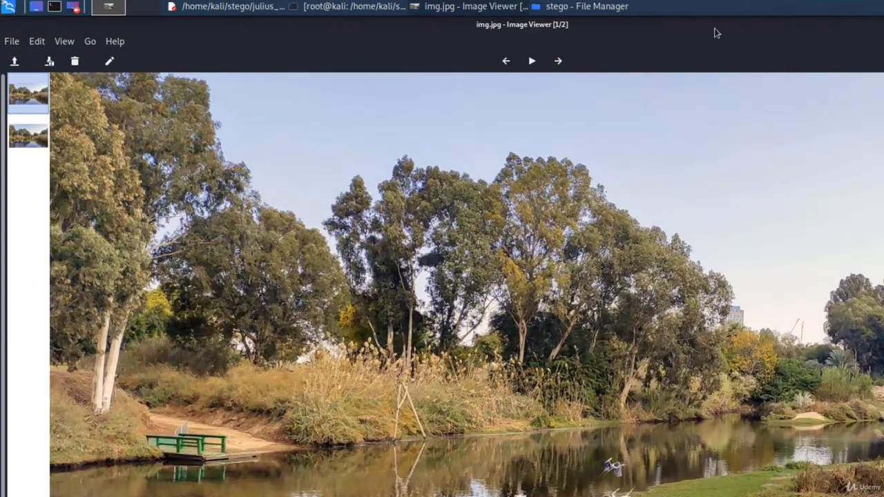
left_click(557, 61)
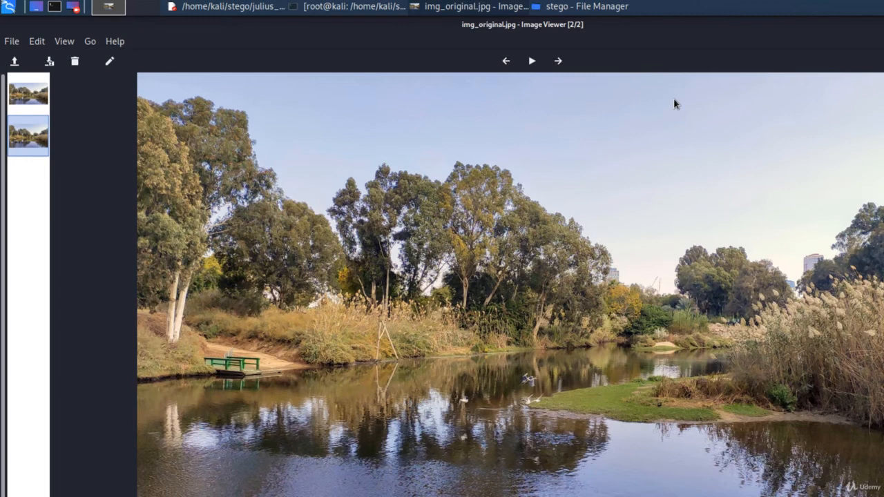
mouse_move(352, 7)
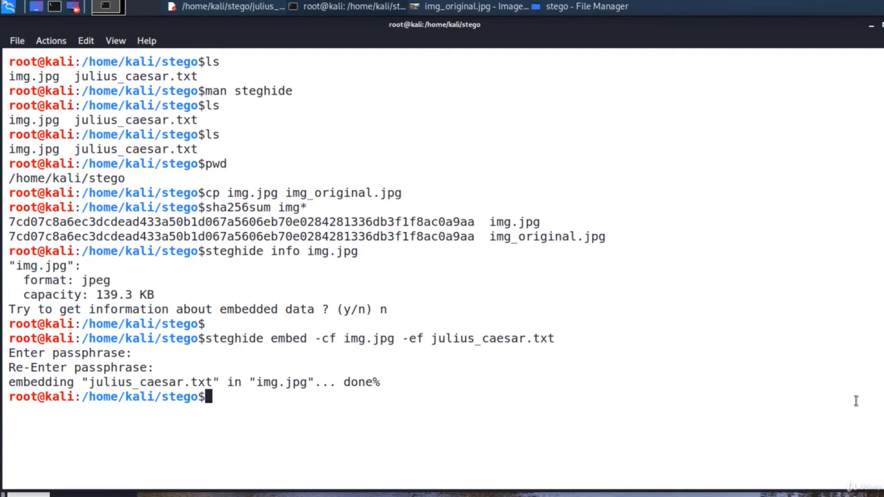
- Rerun sha256sum img* to show img.jpg's hash now differs from img_original.jpg's
type("sha")
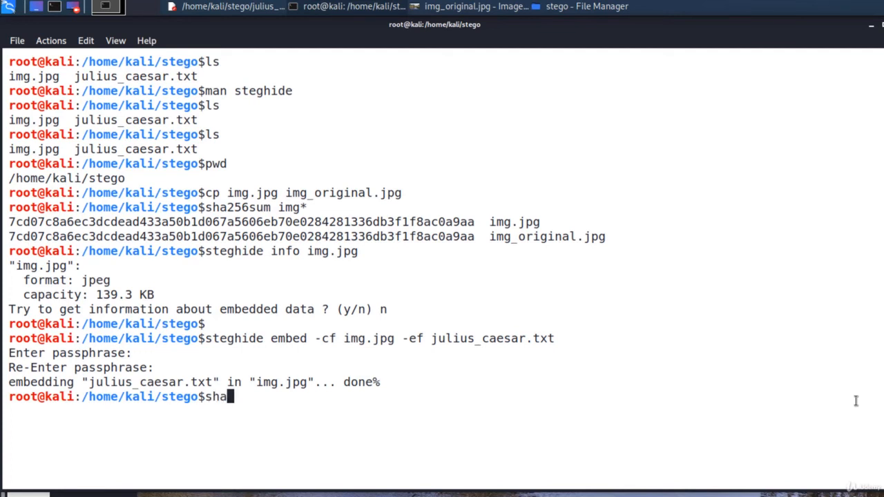
type("256sum img*")
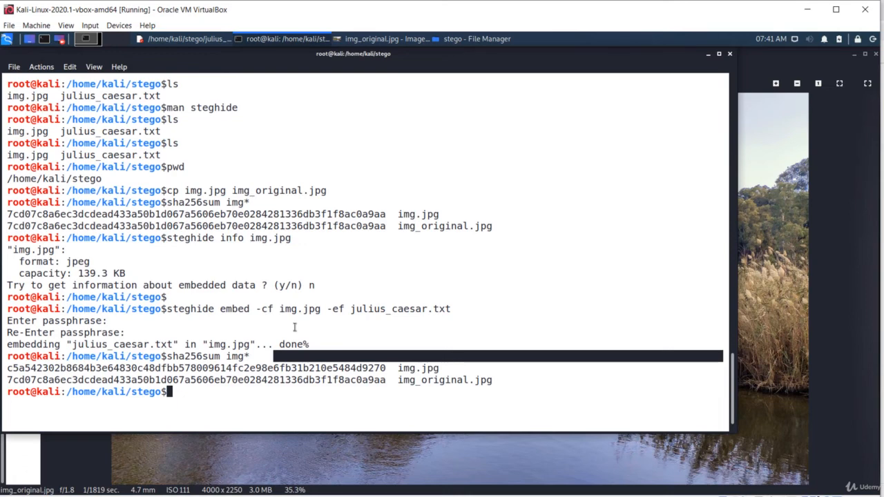
- Rename julius_caesar.txt to julius_caesar_backup.txt and extract the hidden file with steghide extract -sf img.jpg
type("ls")
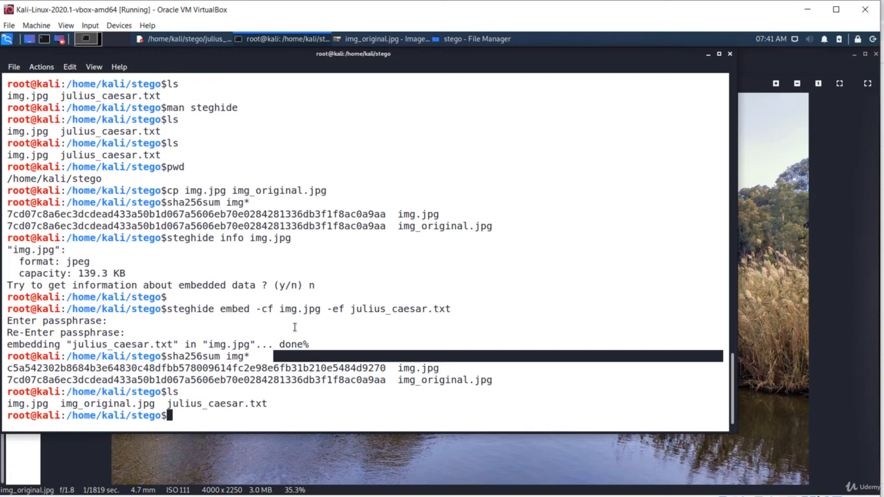
type("mv julius_caesar.txt julius_caesar_backup.txt")
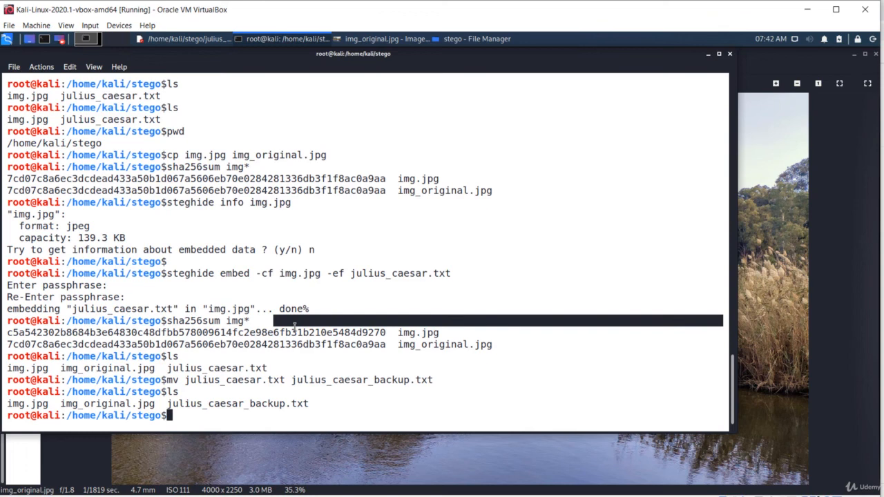
type("stwe")
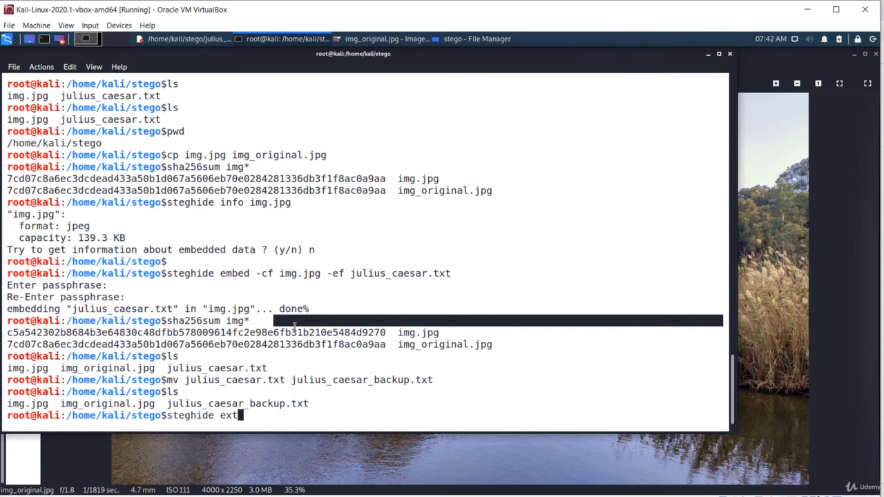
type("ract -")
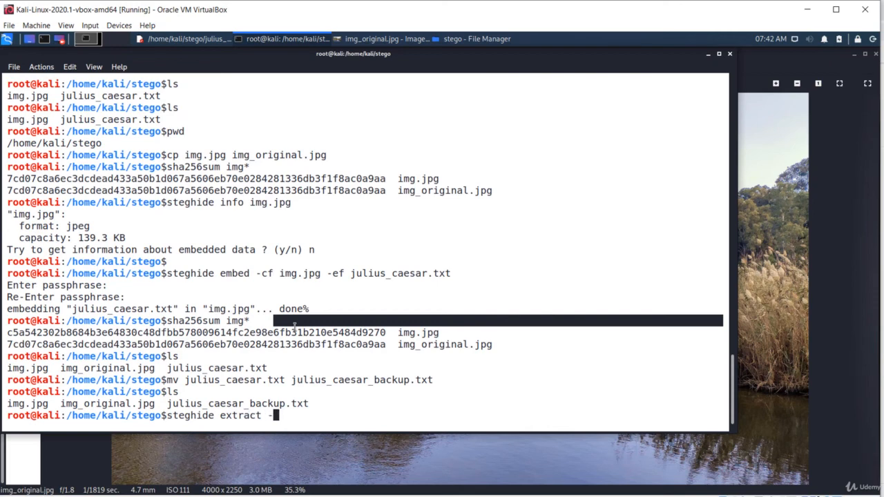
type("sf")
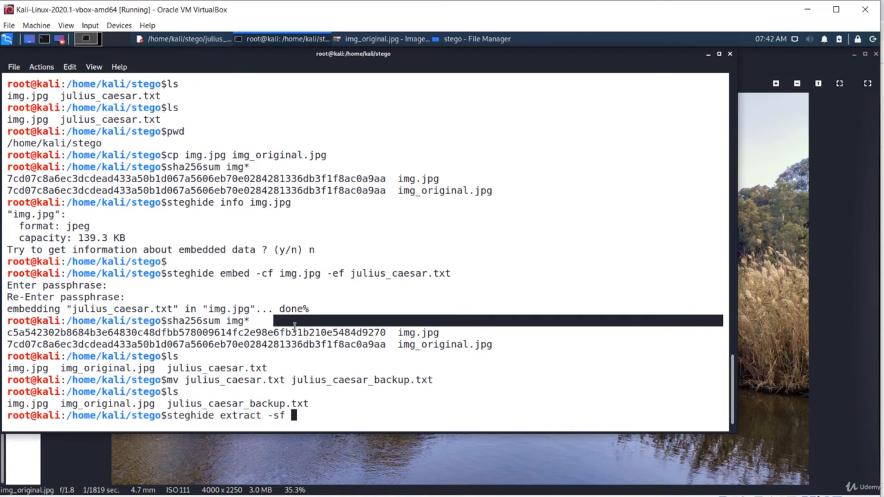
type("img")
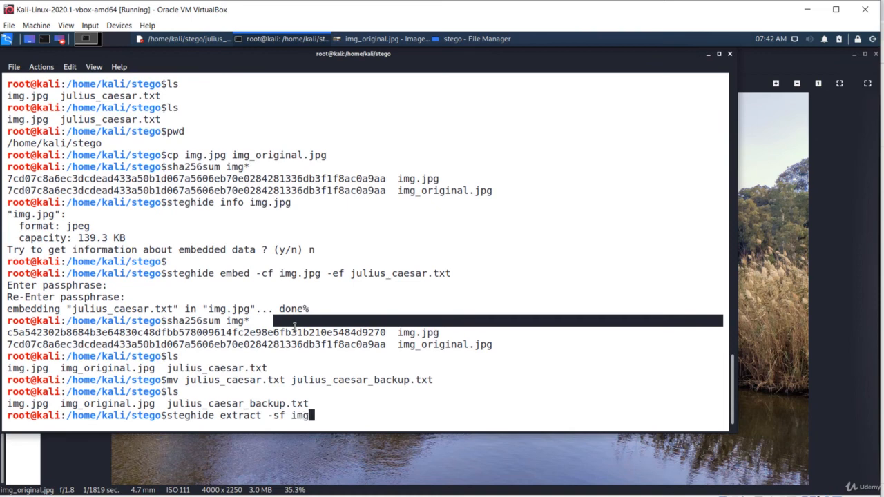
type(".jpg")
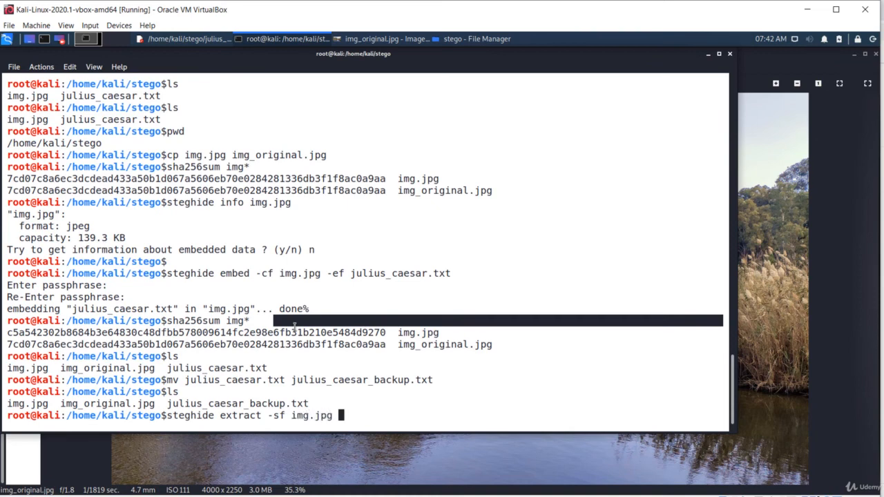
key("Return")
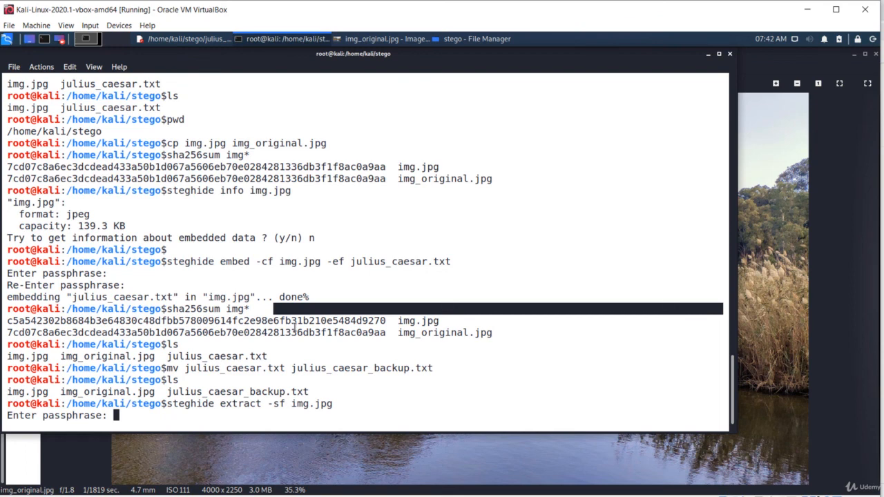
key("Return")
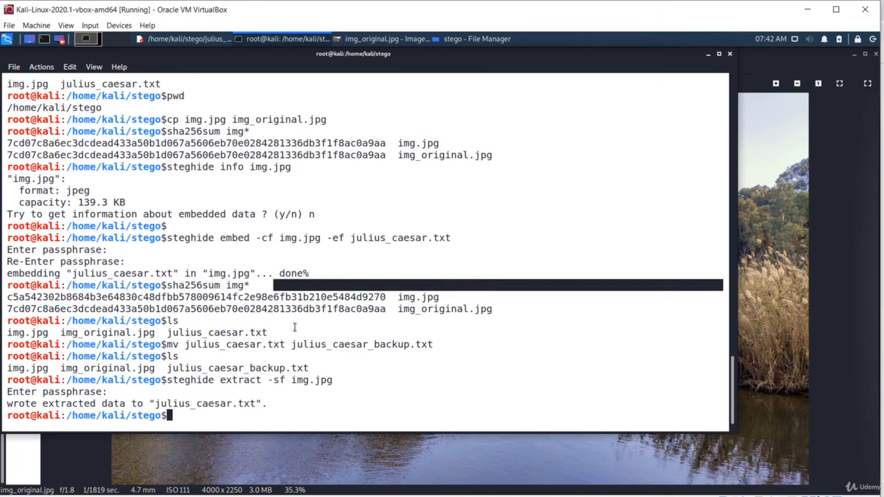
type("less")
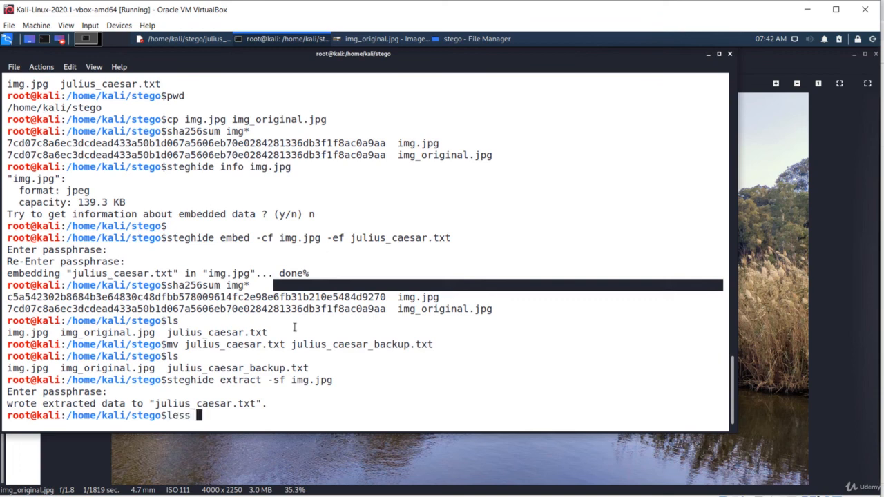
type("julius_caesar.txt")
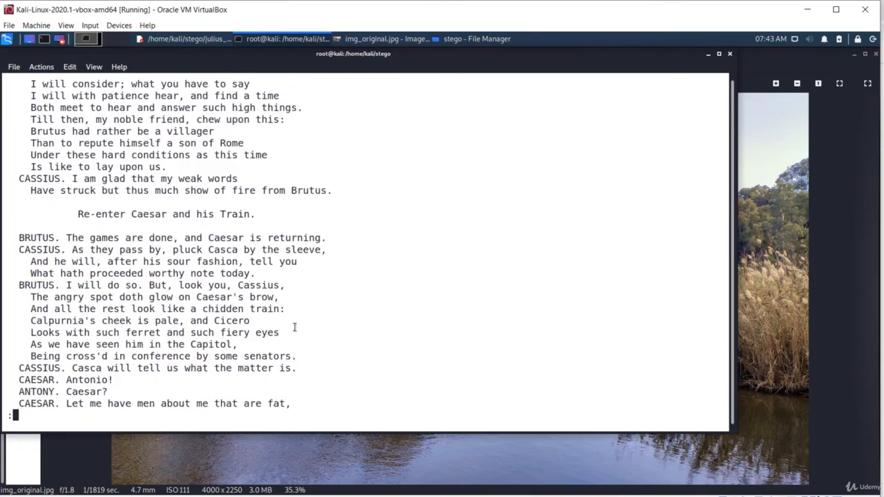
- Scroll through the extracted julius_caesar.txt in less to confirm the play's text
scroll("down", 3)
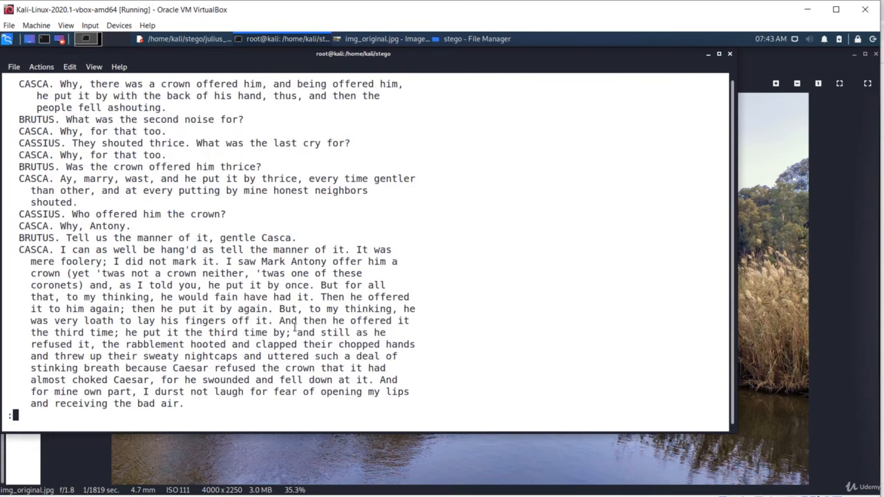
scroll("down", 3)
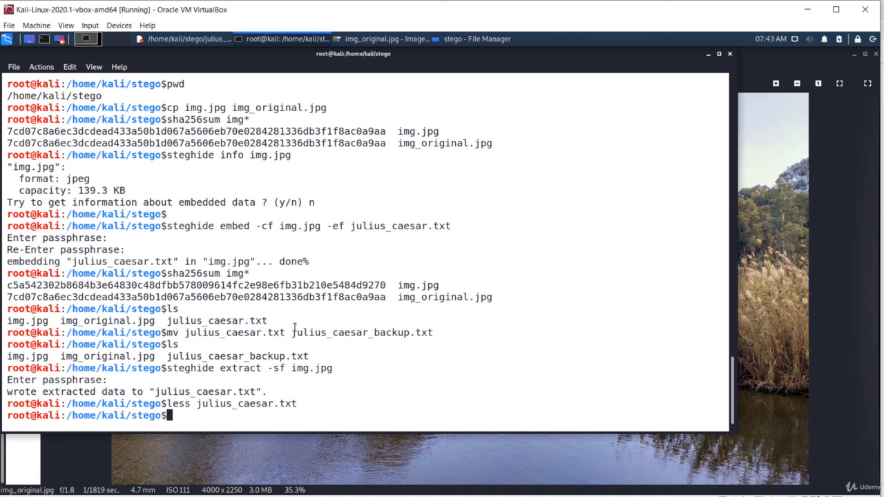
- Run sha256sum on julius_caesar.txt and julius_caesar_backup.txt, confirming identical hashes
type("sha256sum julius_caesar*")
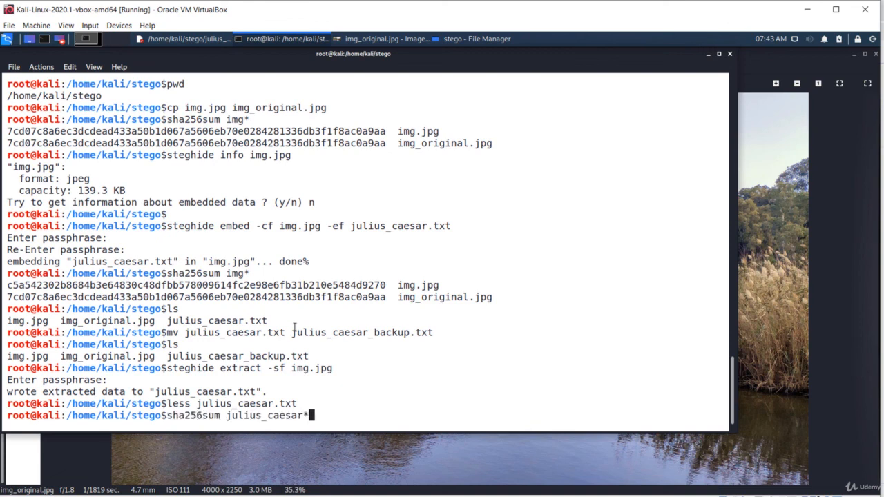
key("Return")
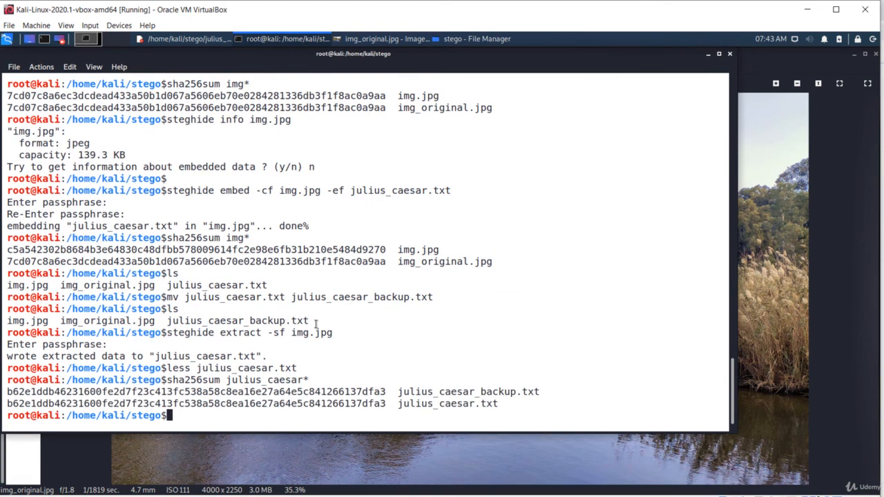